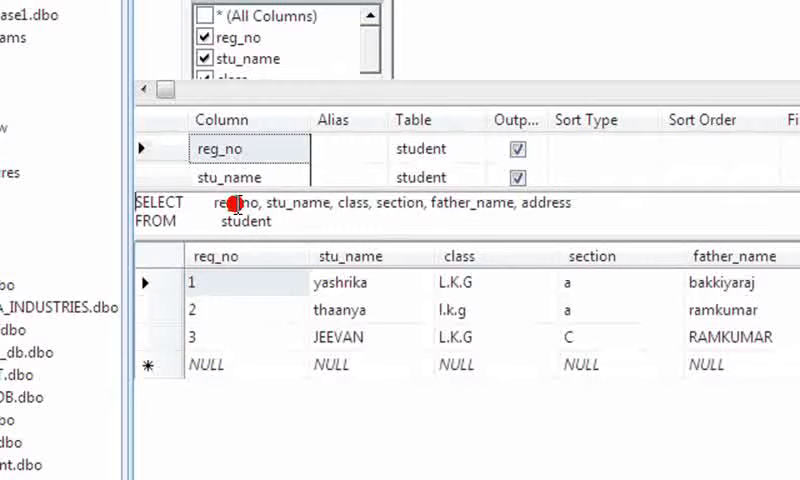
mouse_move(188, 200)
type("delete")
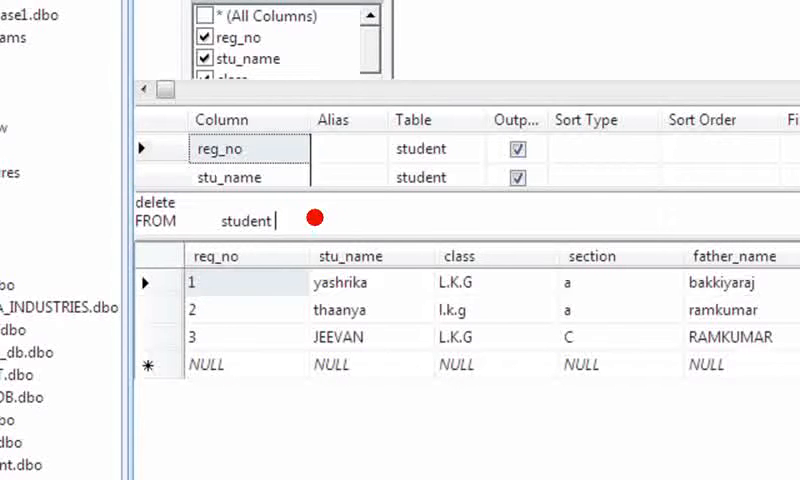
- Add 'where reg_no=1' to the delete statement on the student table
type("wher")
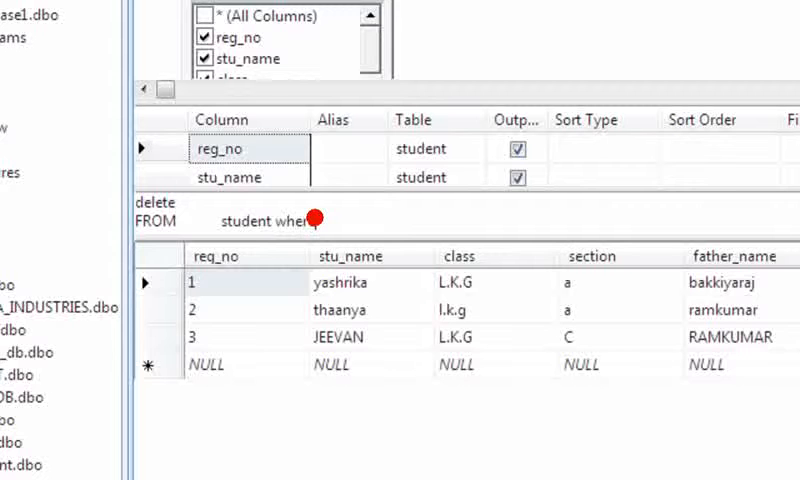
type("e")
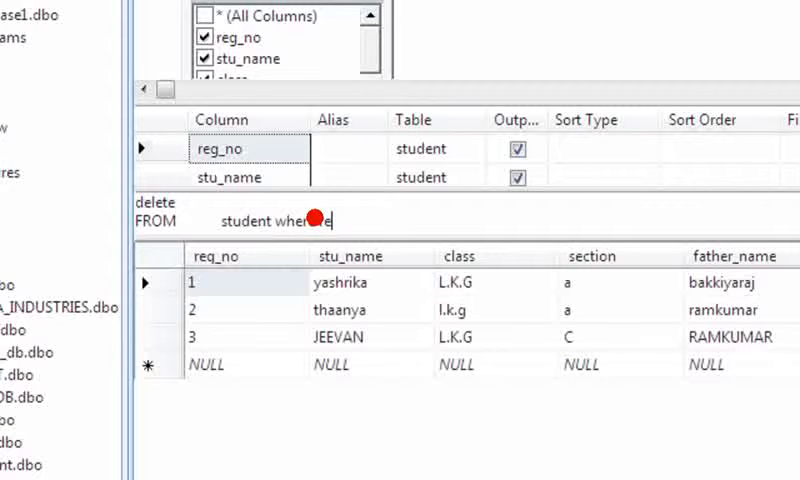
type("reg_n")
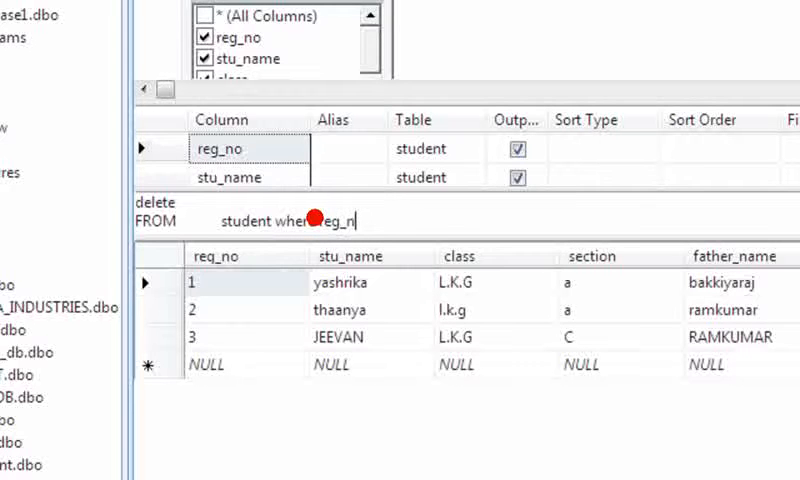
type("o=1")
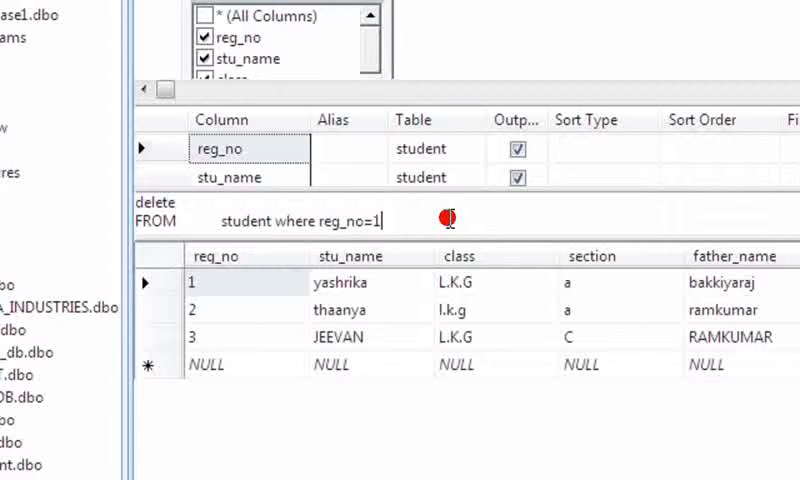
- Verify and execute the delete for reg_no 1, then select DELETE for replacement
right_click(447, 218)
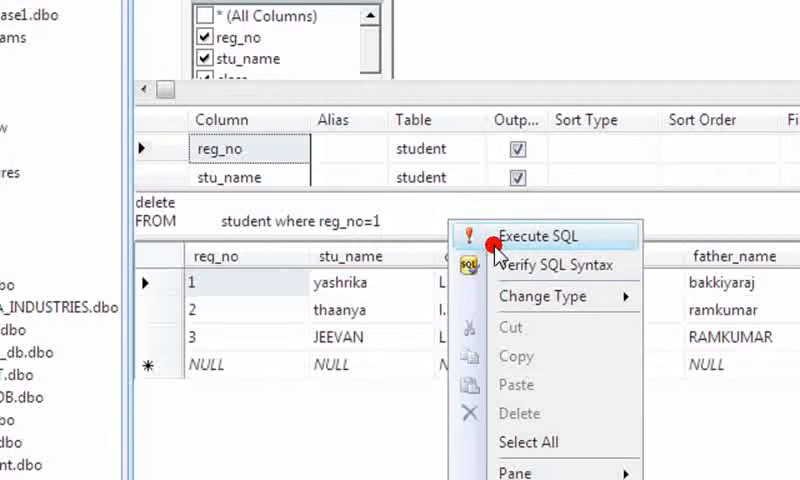
left_click(547, 265)
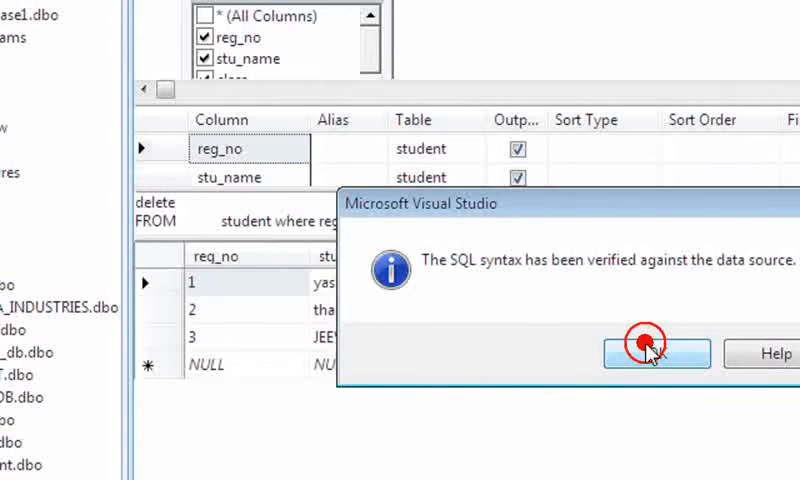
left_click(656, 353)
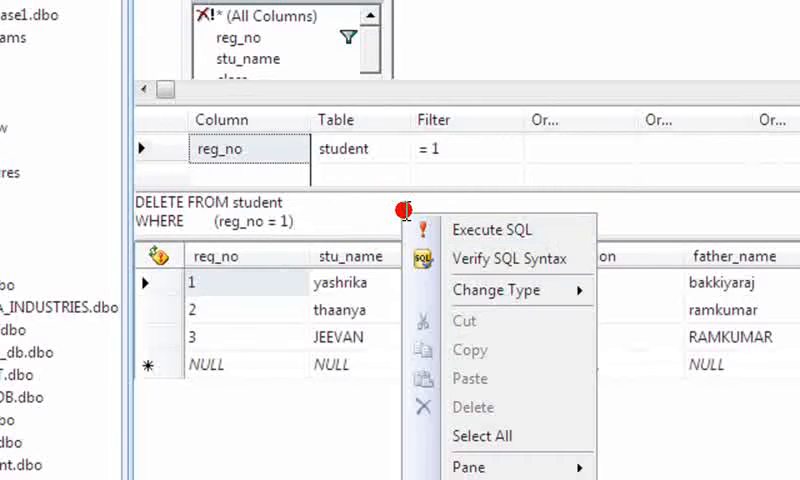
left_click(491, 229)
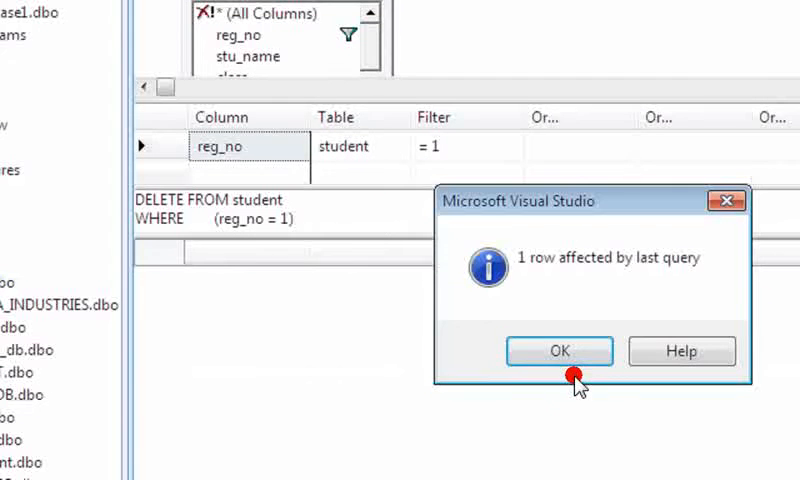
left_click(558, 351)
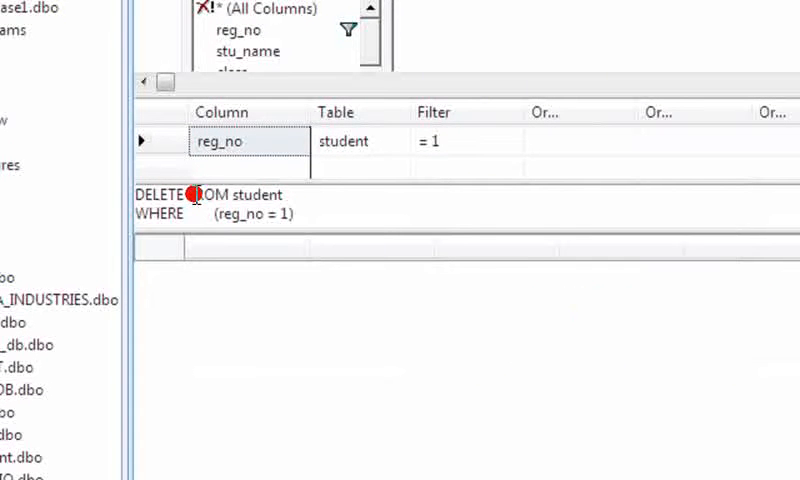
double_click(160, 194)
type("select *")
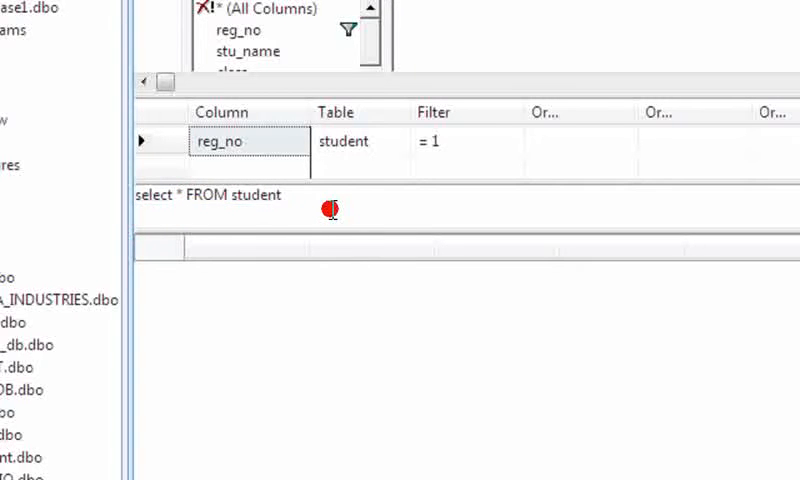
- Run select * FROM student, showing only rows with reg_no 2 and 3
left_click(203, 8)
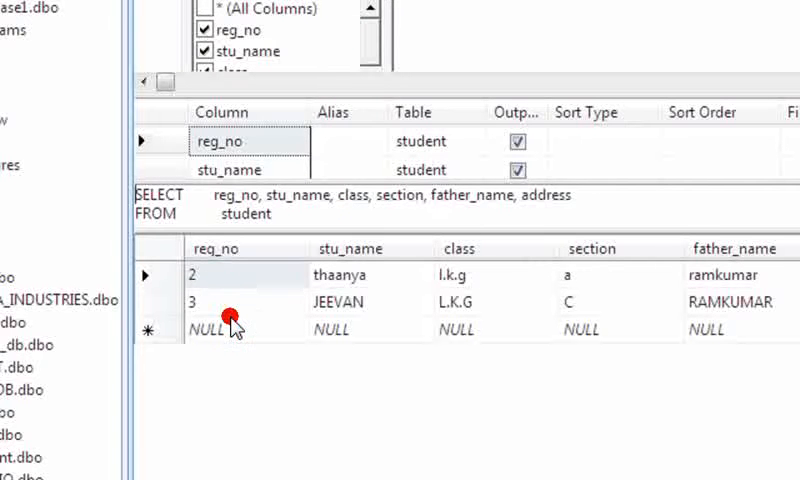
mouse_move(222, 302)
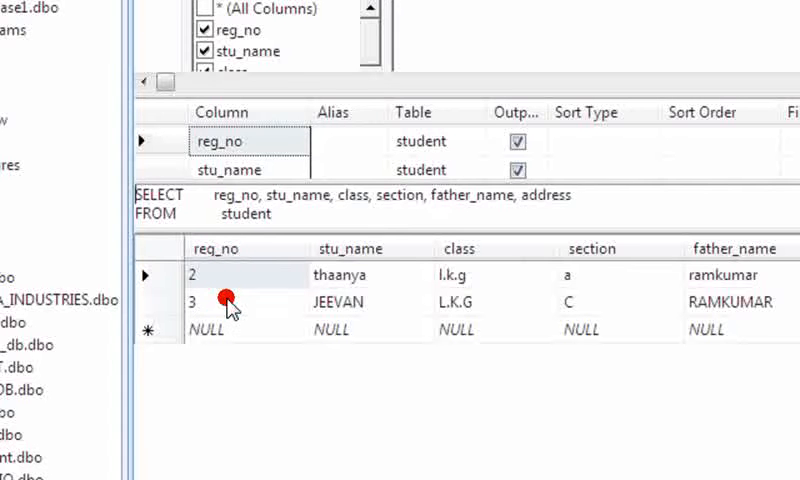
mouse_move(220, 313)
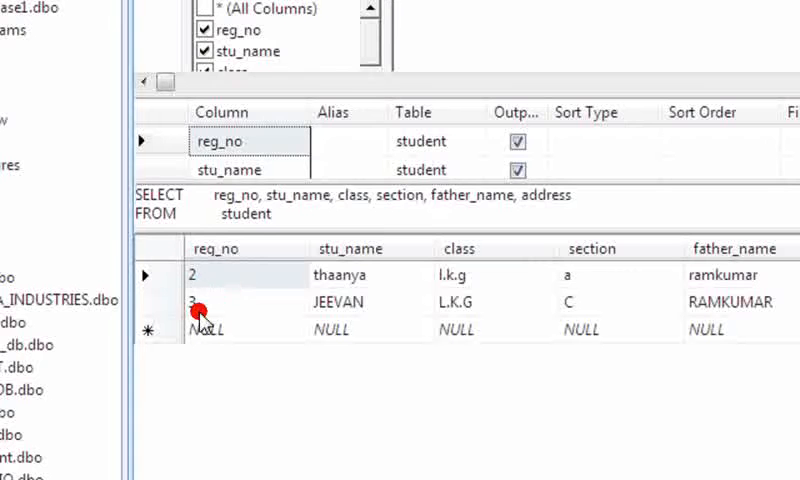
mouse_move(228, 295)
type("delete")
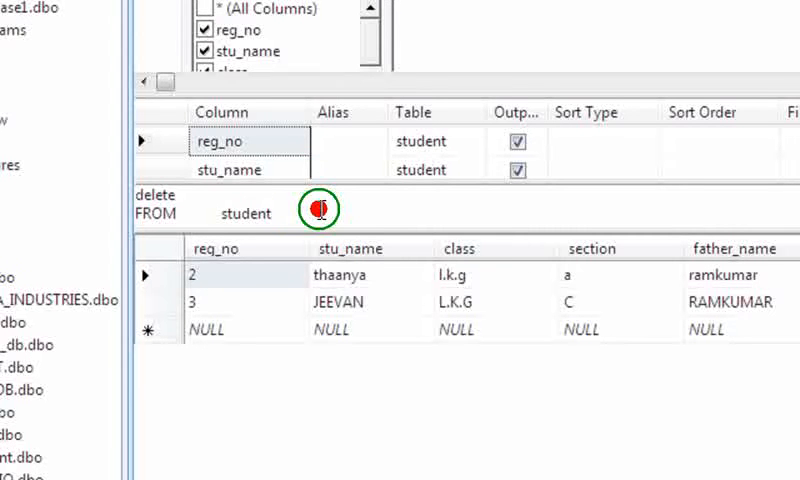
- Verify and run DELETE FROM student, removing the 2 remaining rows
left_click(319, 209)
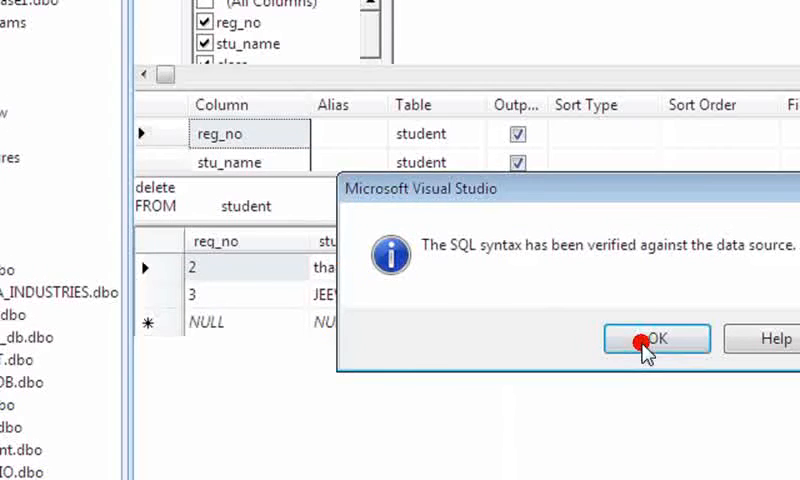
left_click(655, 338)
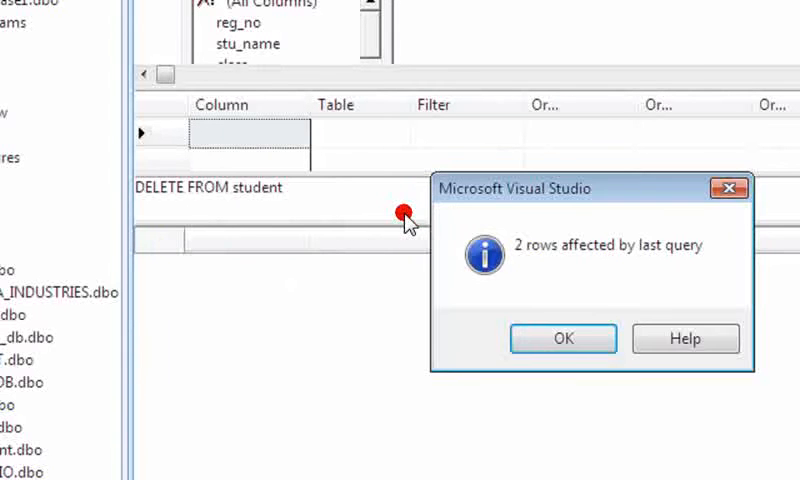
left_click(563, 338)
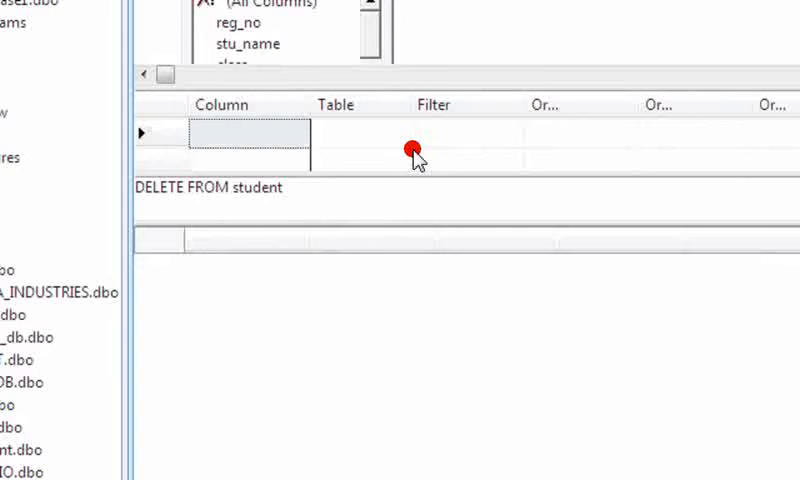
double_click(160, 187)
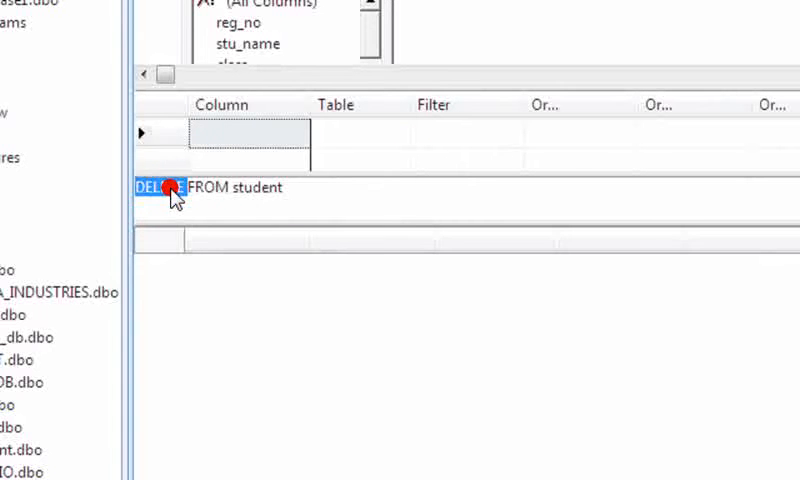
- Change the query to select * from student and run it, returning no rows
type("select *")
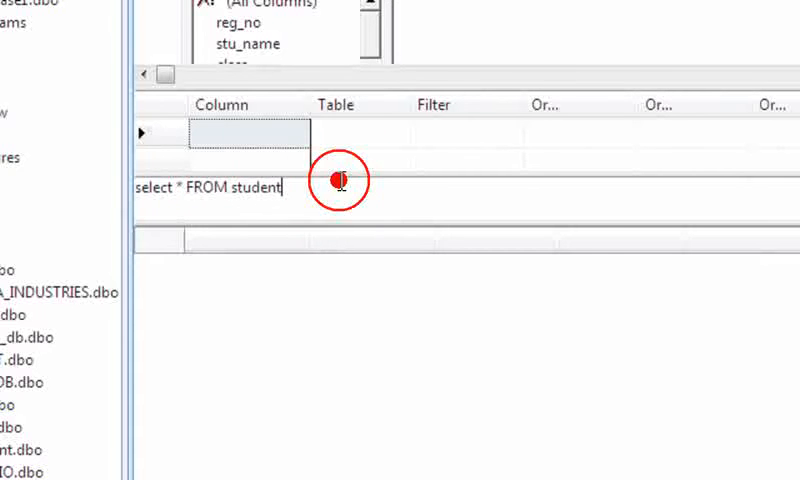
left_click(337, 180)
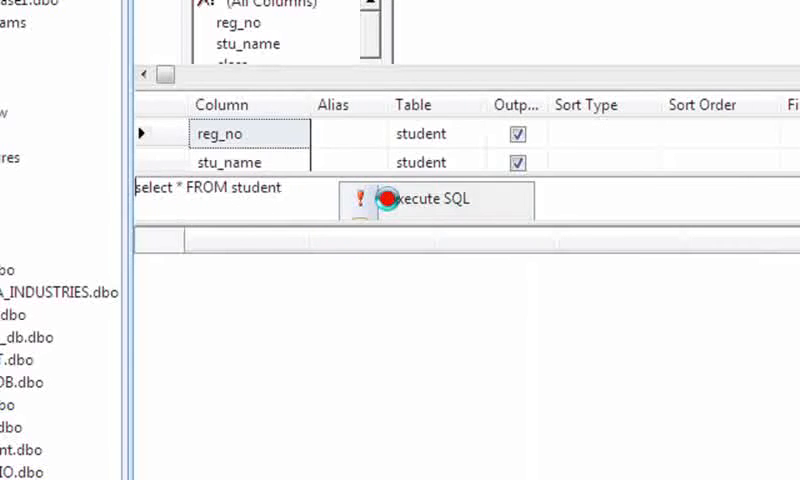
left_click(435, 198)
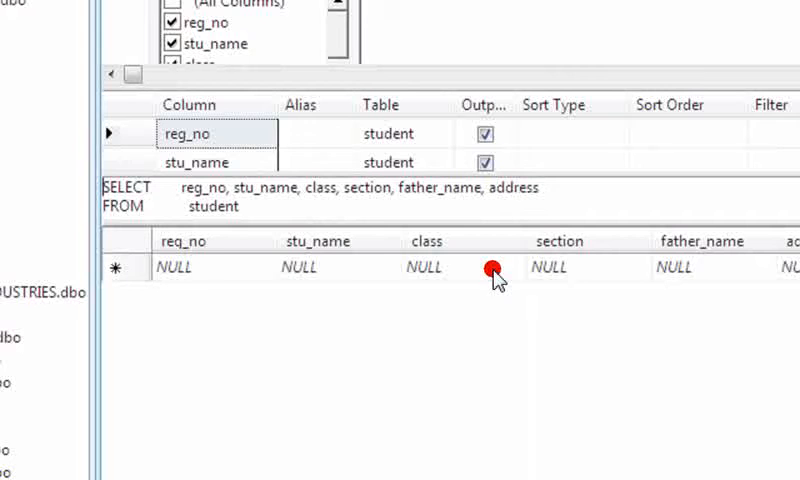
mouse_move(556, 228)
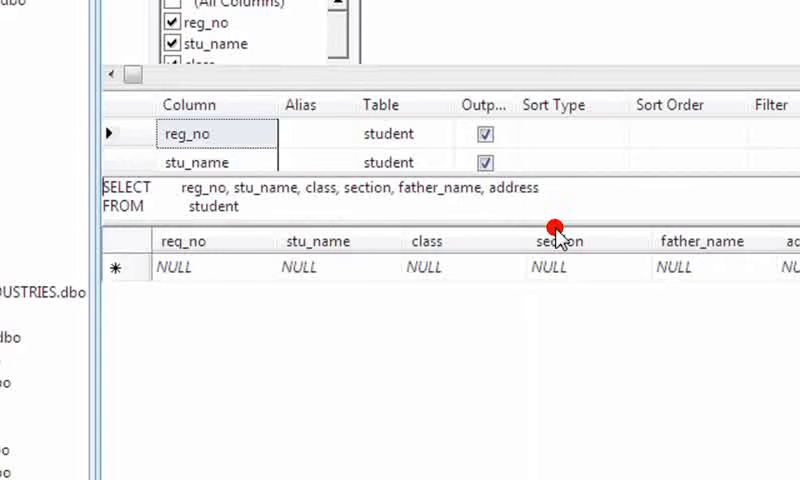
left_click(175, 267)
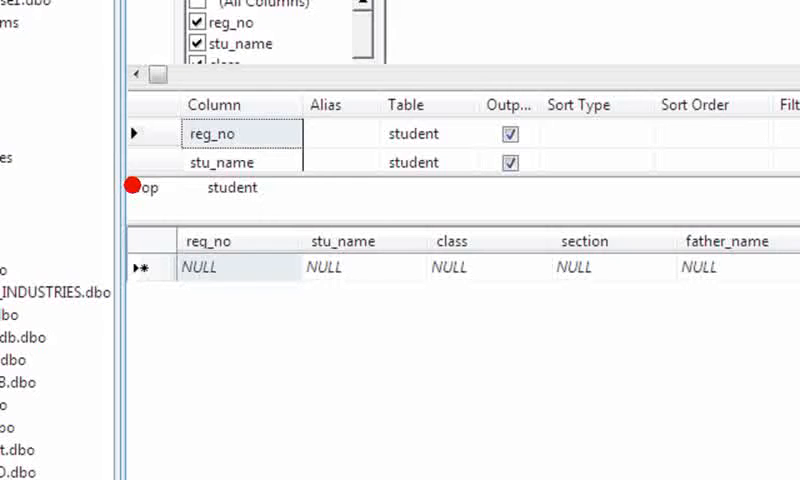
- Enter and execute DROP TABLE student, confirming the success message
type("table")
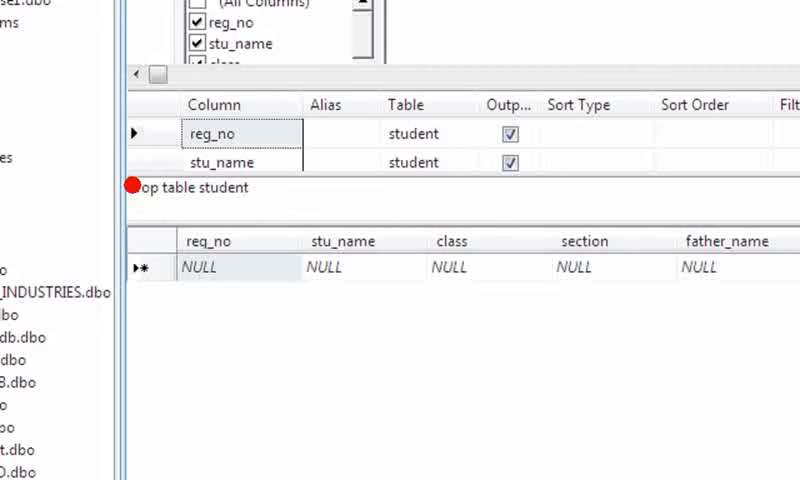
type("drop table student")
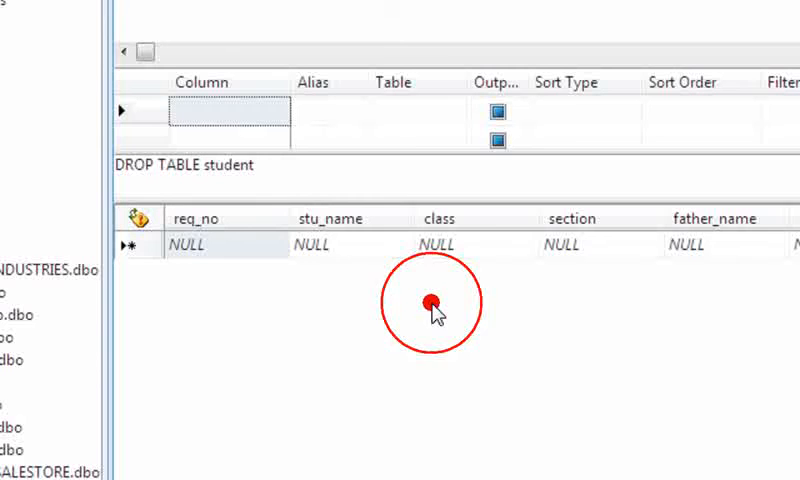
right_click(430, 302)
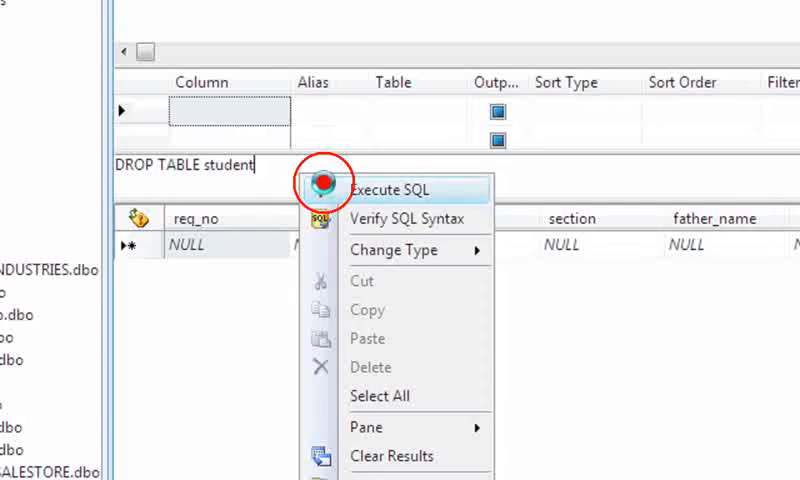
left_click(391, 189)
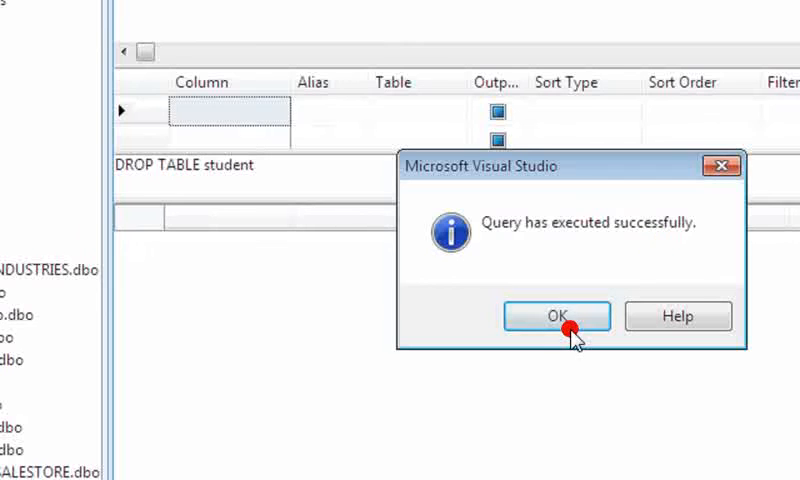
left_click(555, 316)
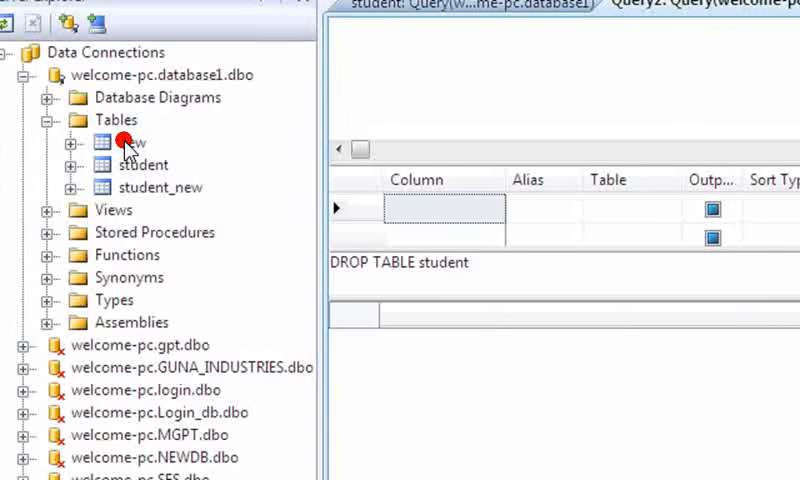
- Refresh the Tables folder so only view and student_new remain listed
right_click(115, 120)
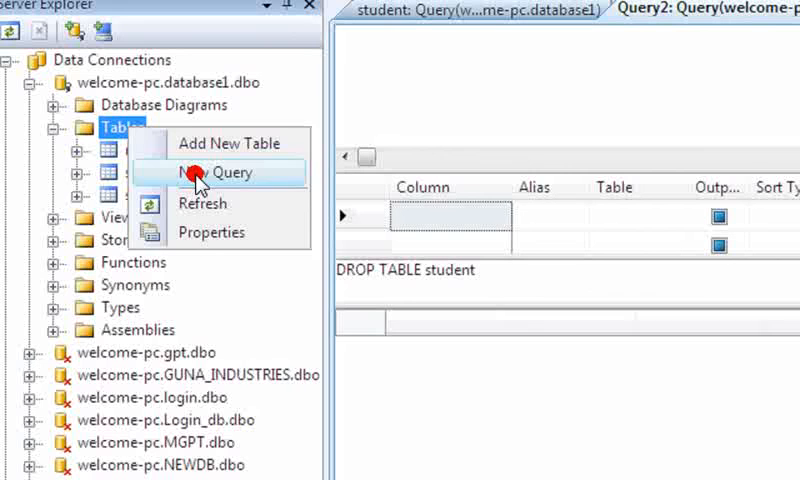
left_click(209, 171)
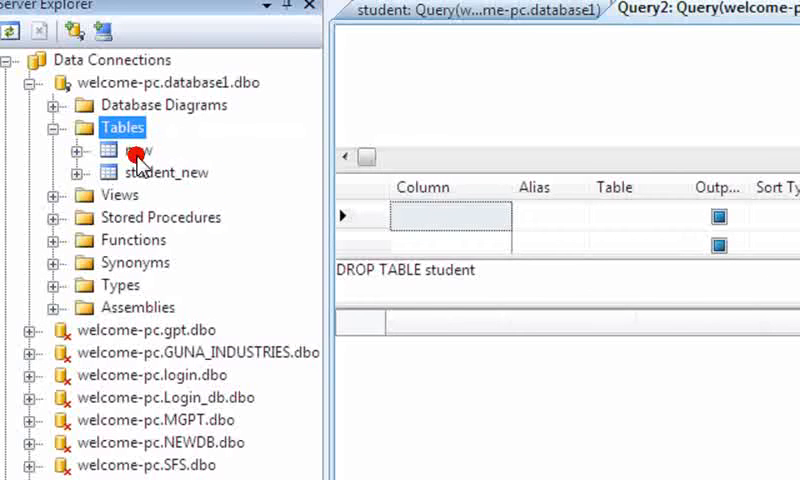